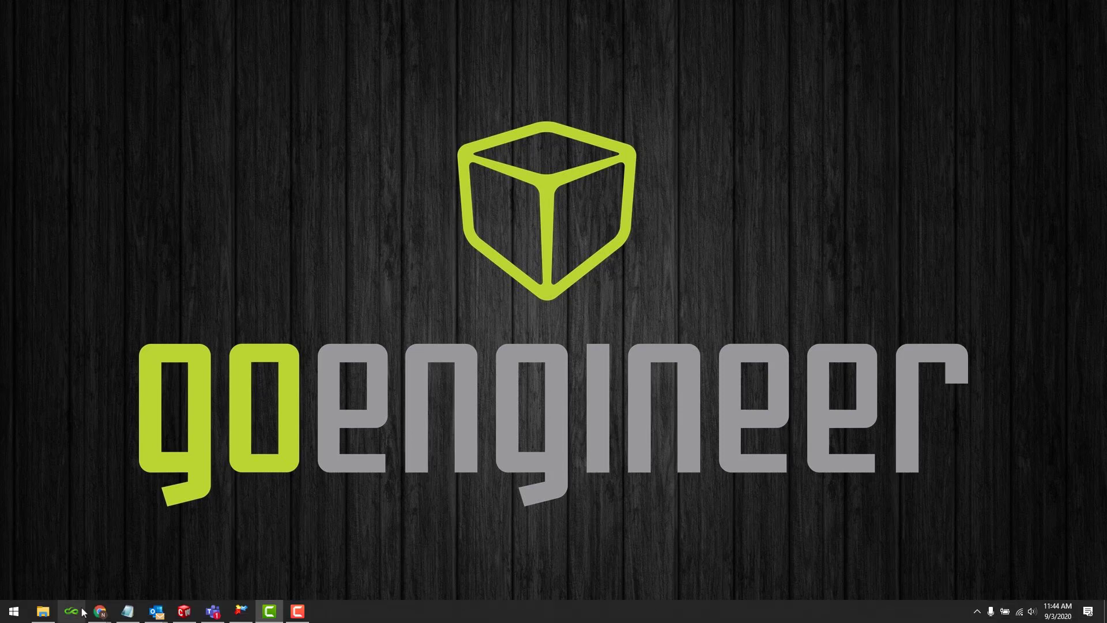
Step: Browse to the empty Technology Database folder on the Company Server network location
left_click(43, 611)
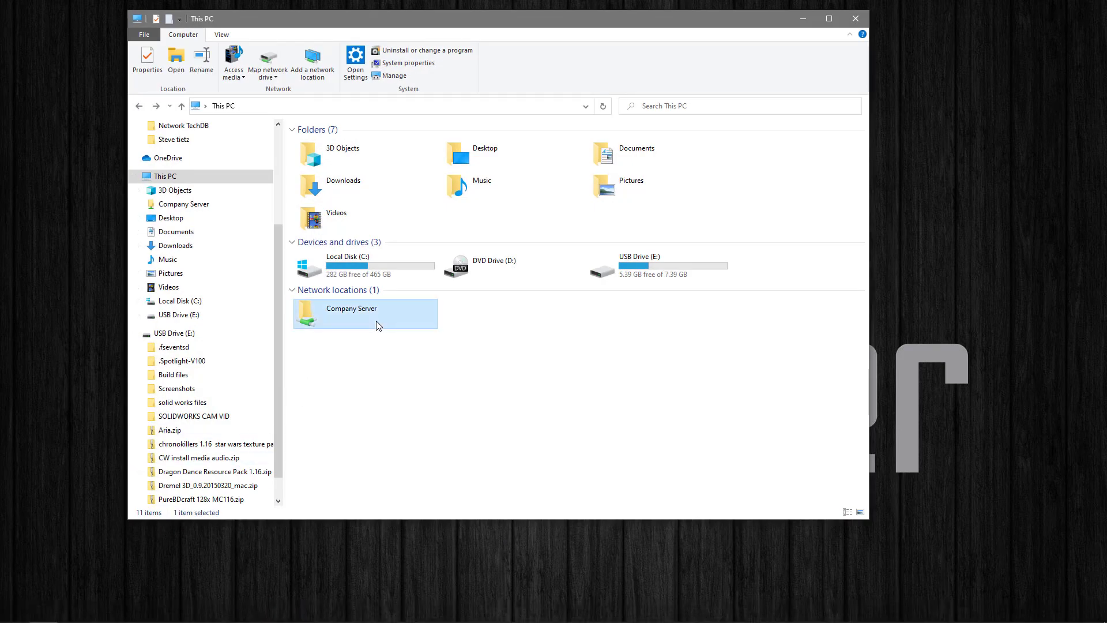
double_click(351, 314)
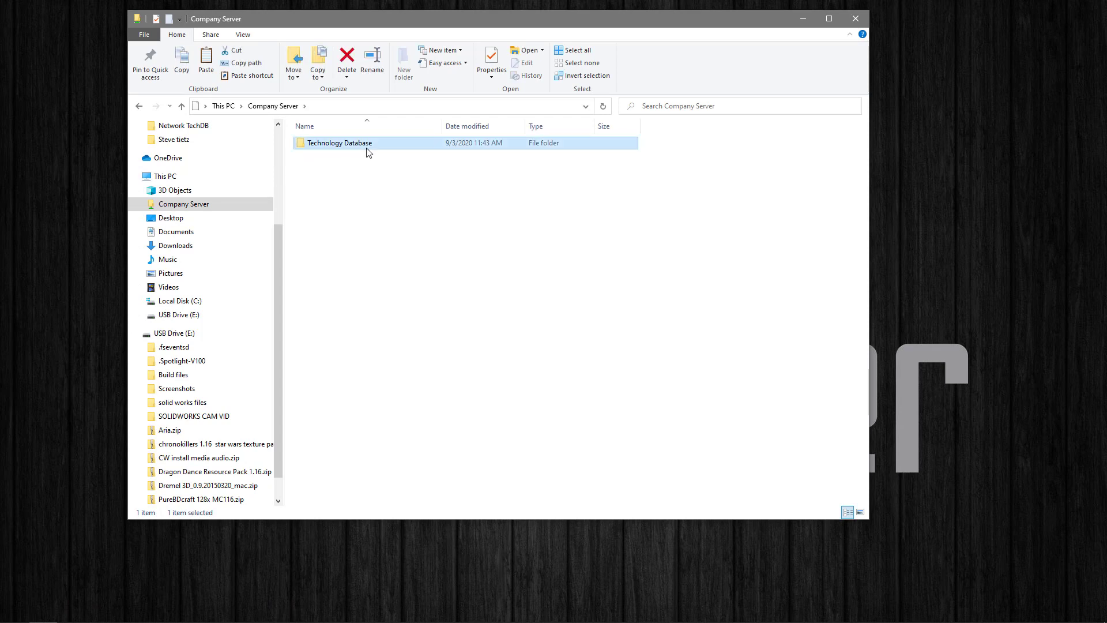
double_click(339, 143)
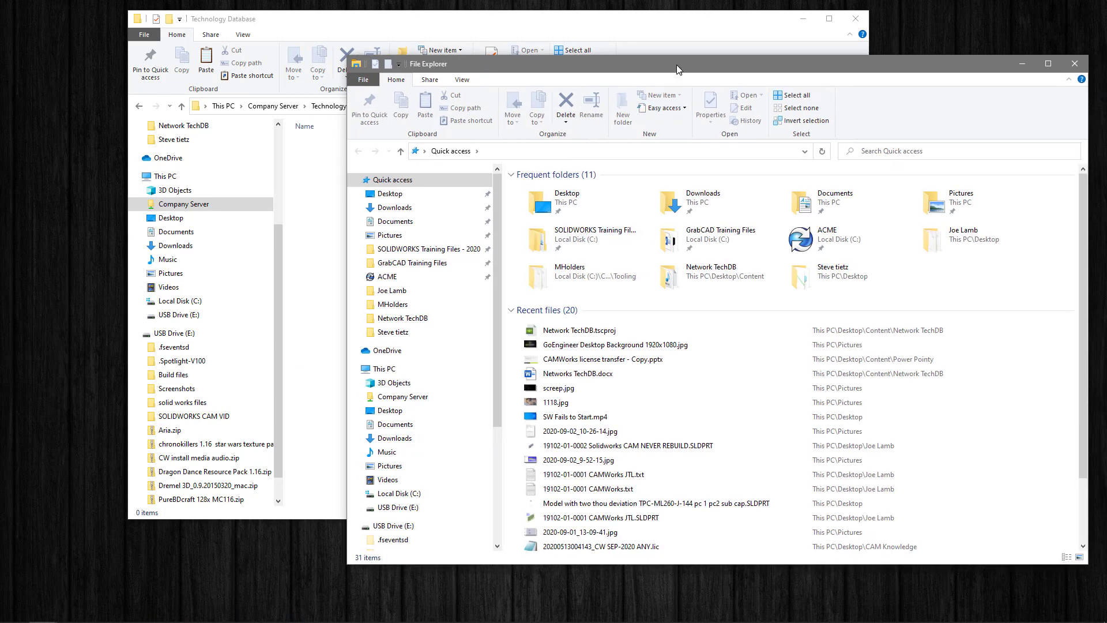
Step: Browse the second window to C:\CAMWorksData\CAMWorks2020x64\TechDB, where Techdb.cwdb is stored
left_click(385, 368)
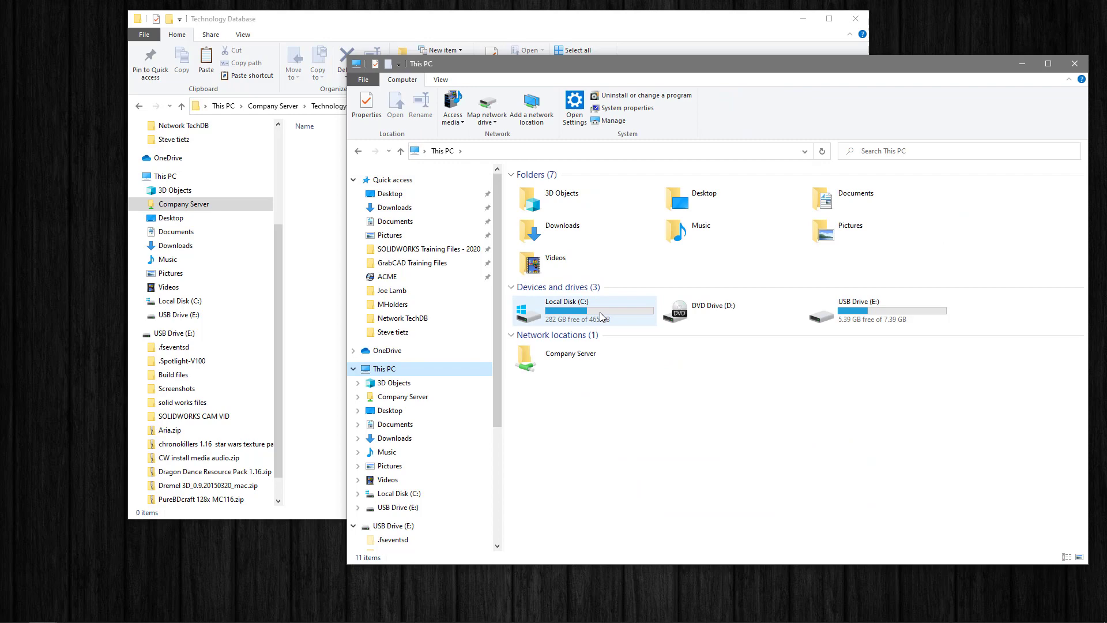
double_click(567, 309)
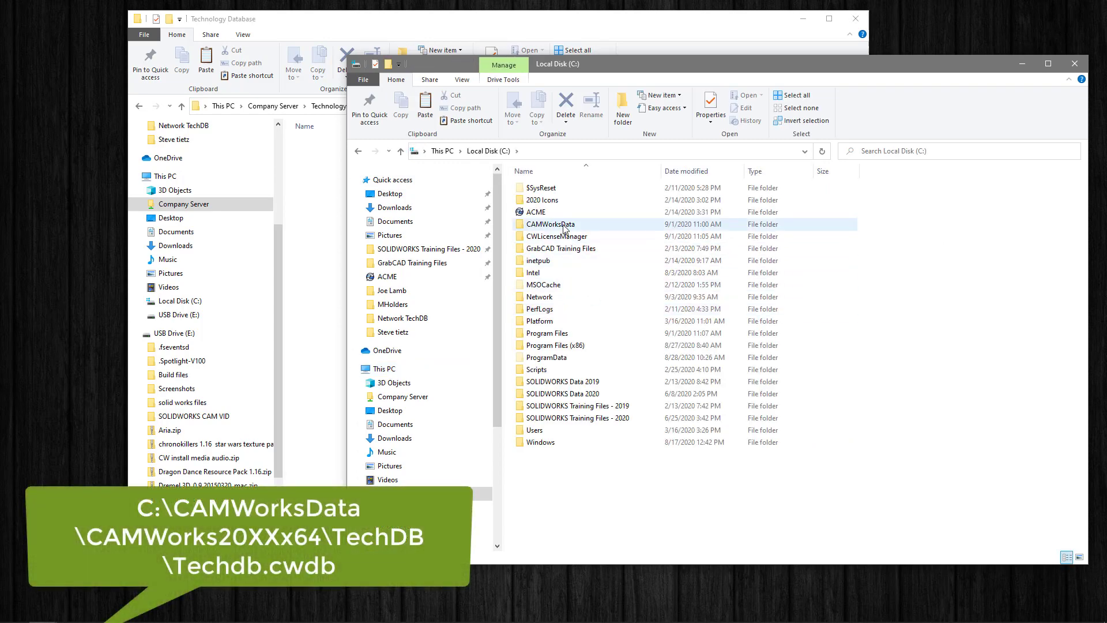
double_click(550, 224)
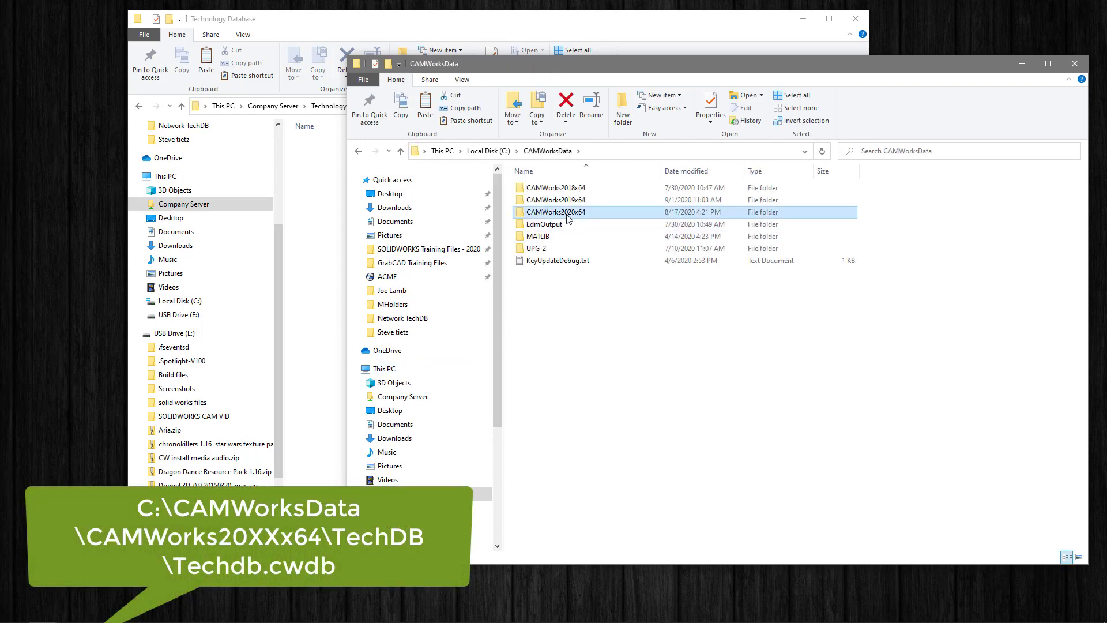
double_click(557, 212)
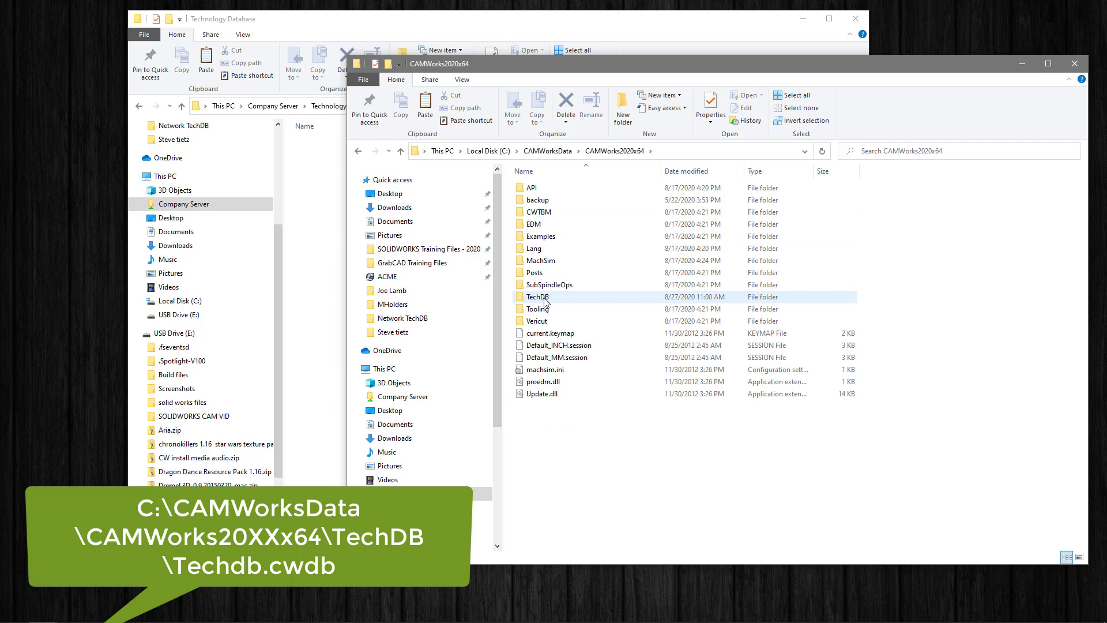
double_click(537, 297)
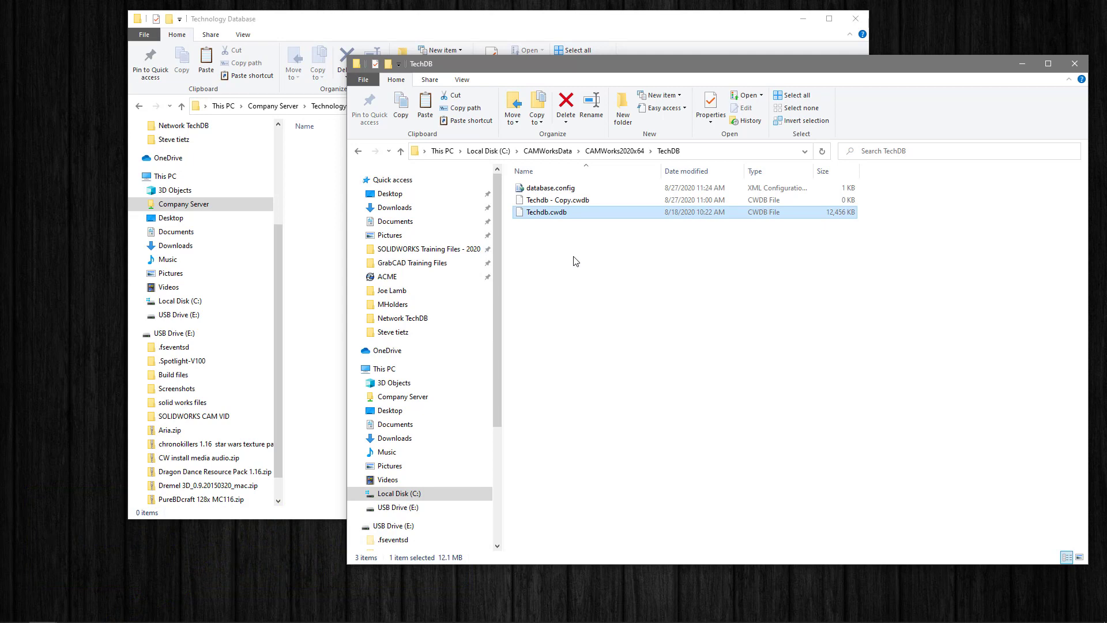
mouse_move(485, 151)
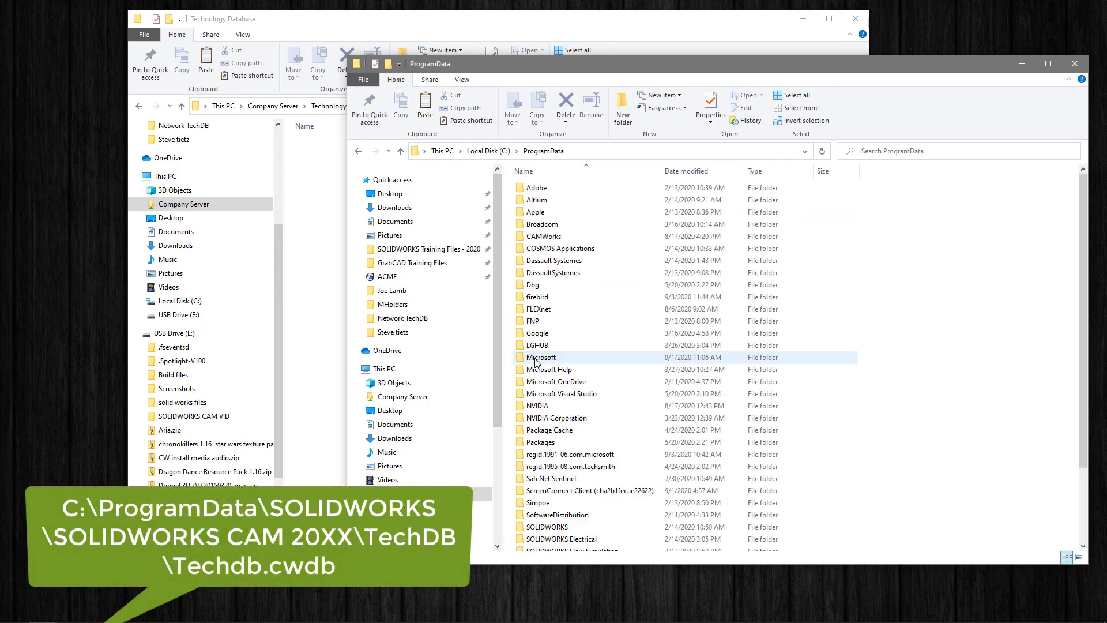
Step: Copy TechDB.cwdb from ProgramData\SOLIDWORKS\SOLIDWORKS CAM 2020\TechDB
double_click(546, 526)
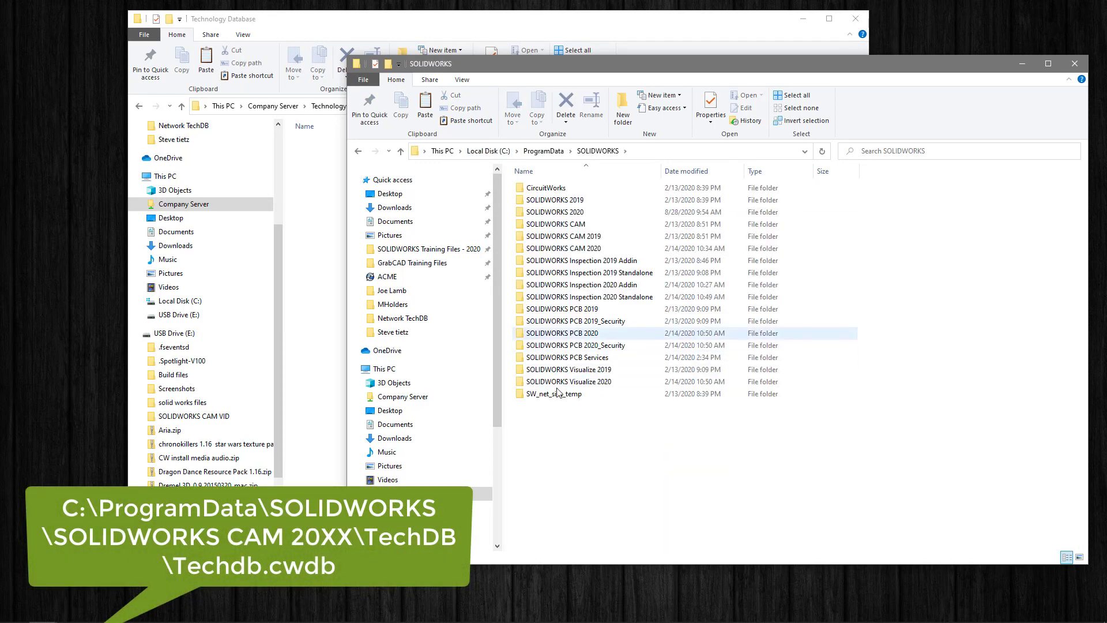
double_click(562, 248)
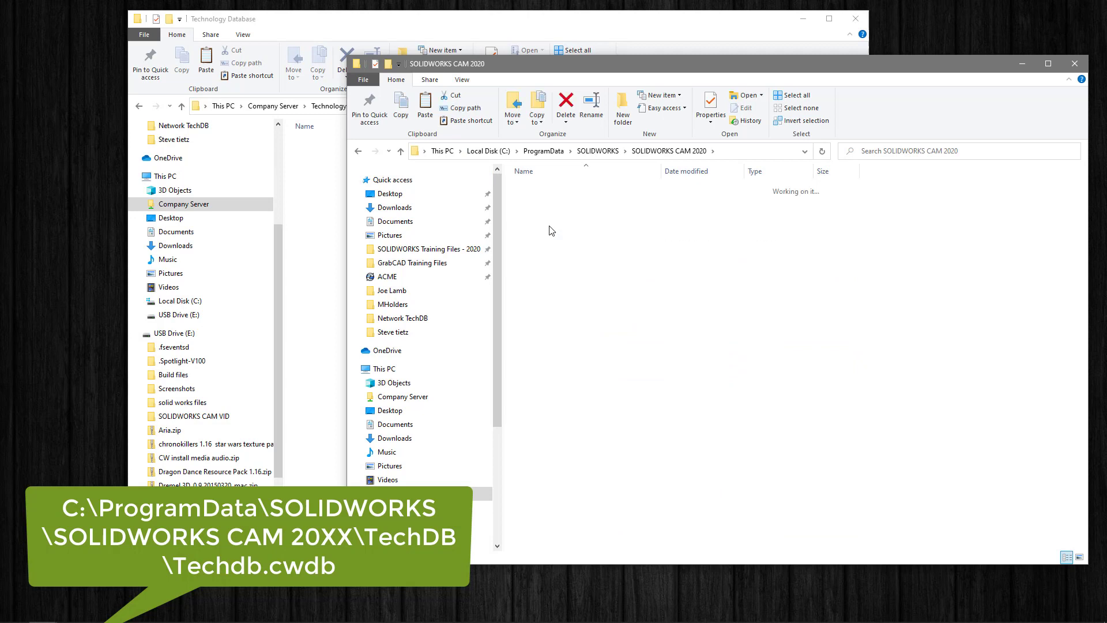
left_click(546, 212)
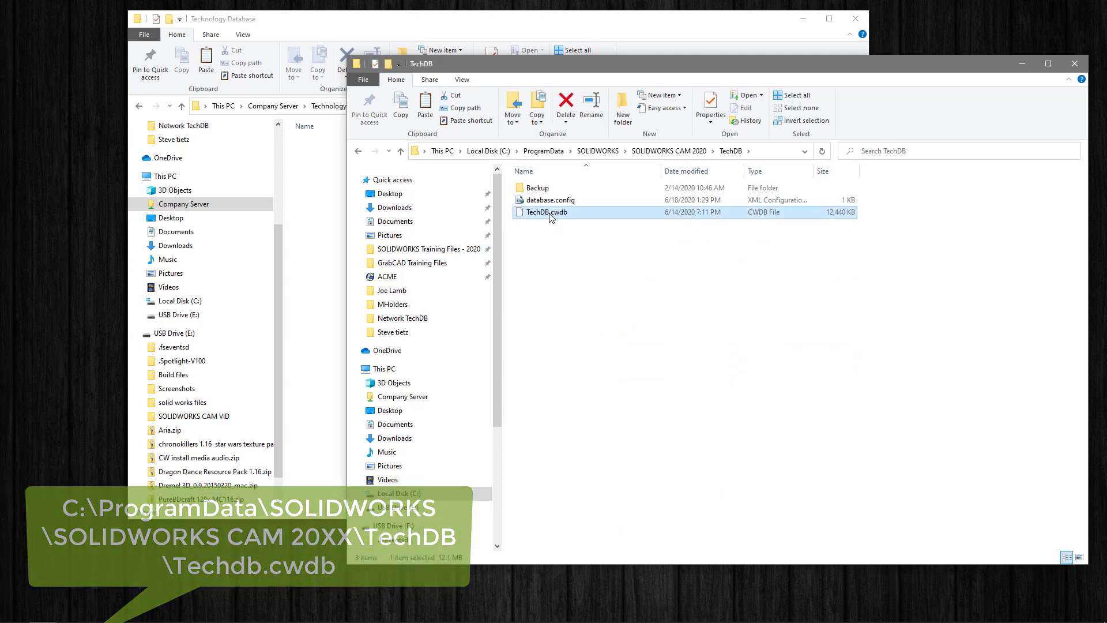
right_click(546, 213)
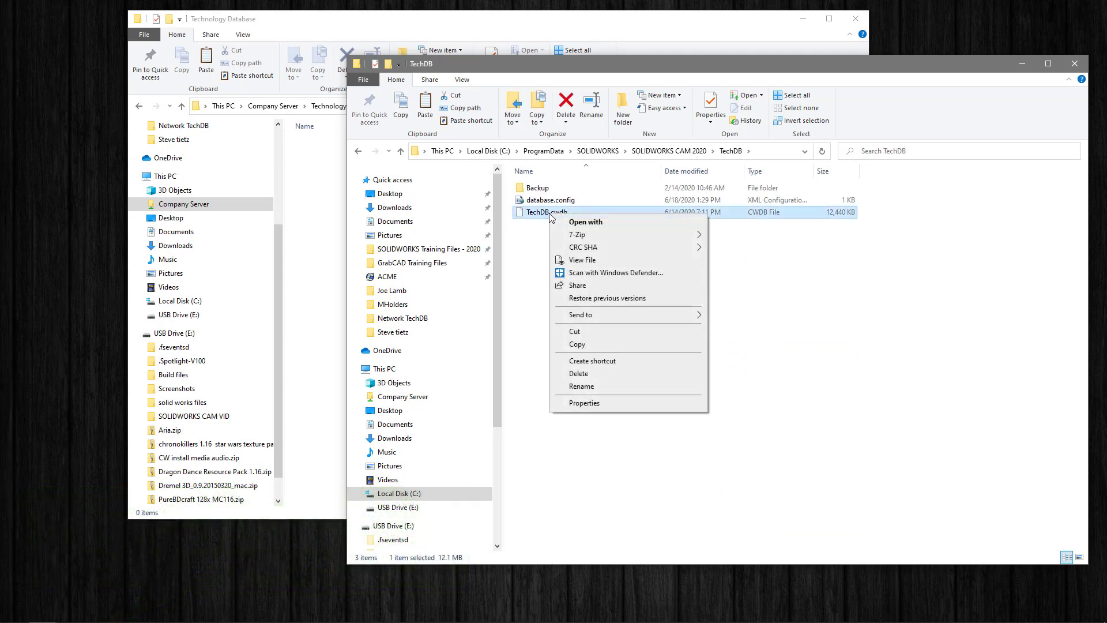
left_click(575, 342)
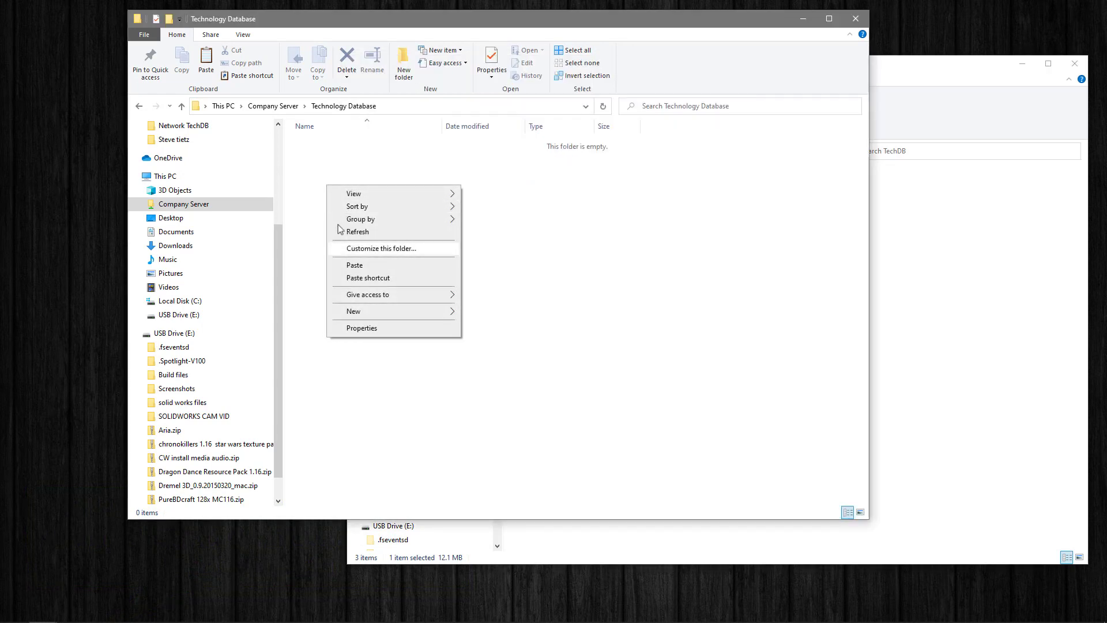
Step: Paste TechDB.cwdb into the Company Server Technology Database folder
left_click(354, 266)
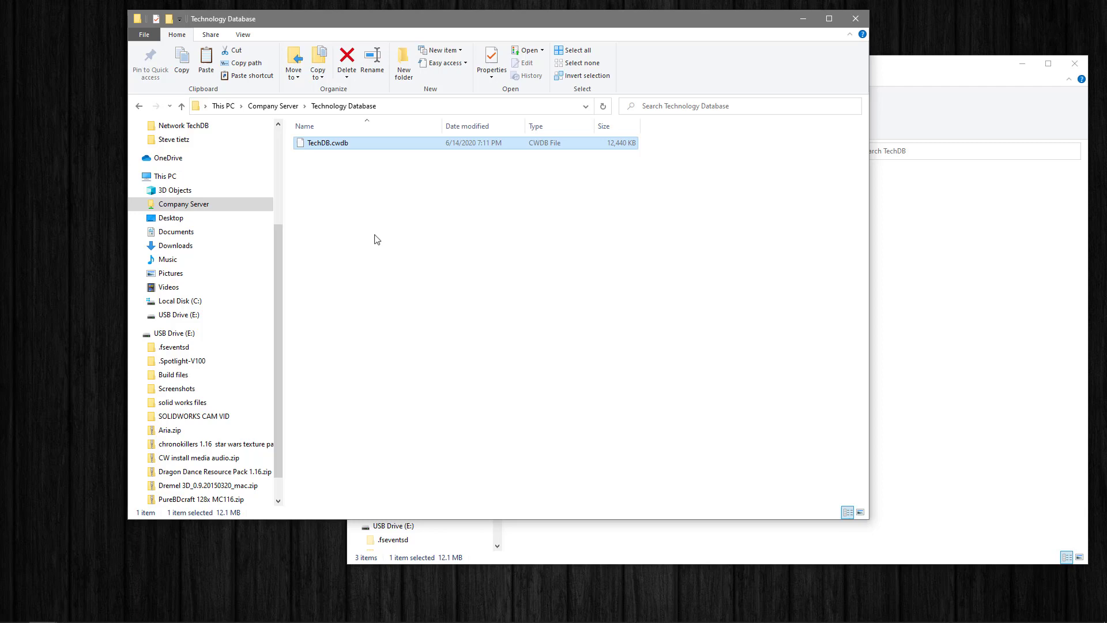
left_click(379, 237)
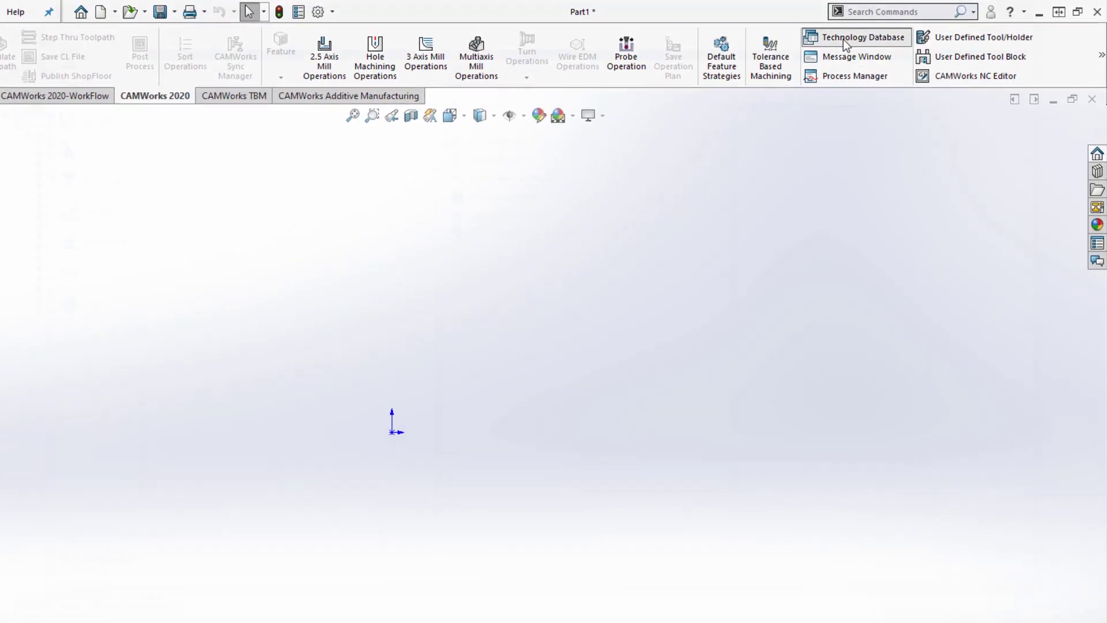
Step: Show the CAMWorks Technology Database Settings page with the linked-database source path
left_click(861, 37)
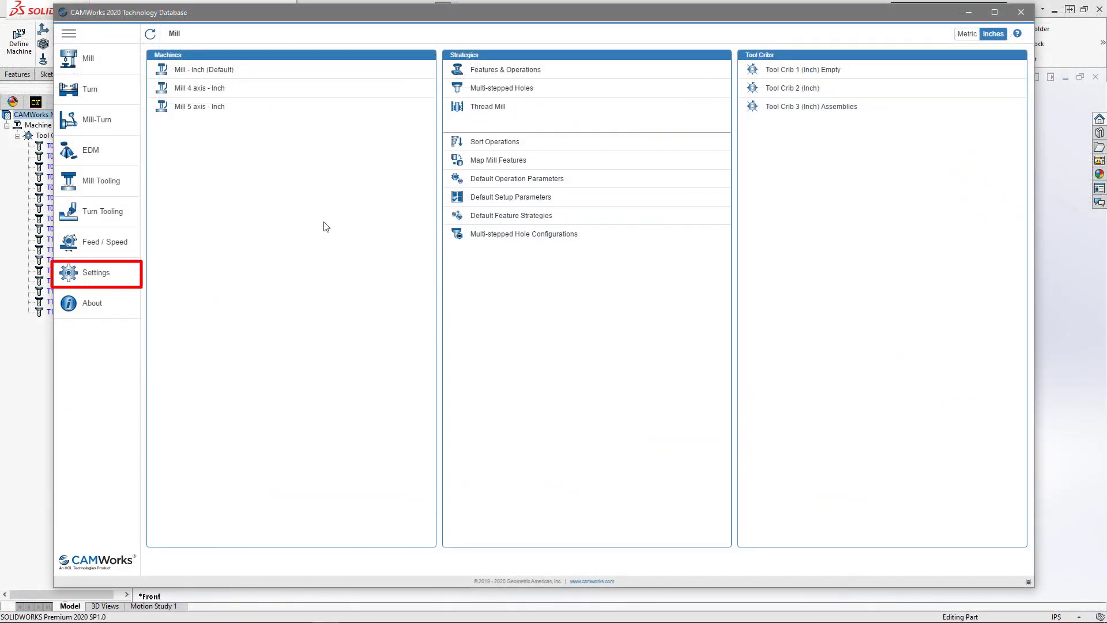
left_click(96, 272)
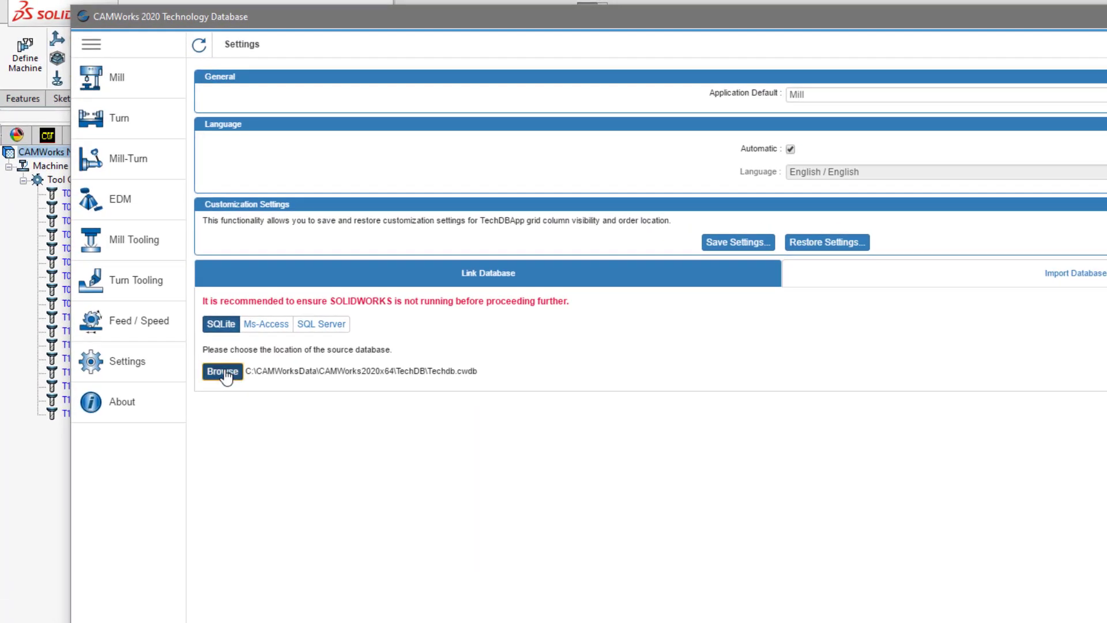
Step: Set the CAMWorks linked source database to the shared TechDB.cwdb on Company Server
left_click(221, 371)
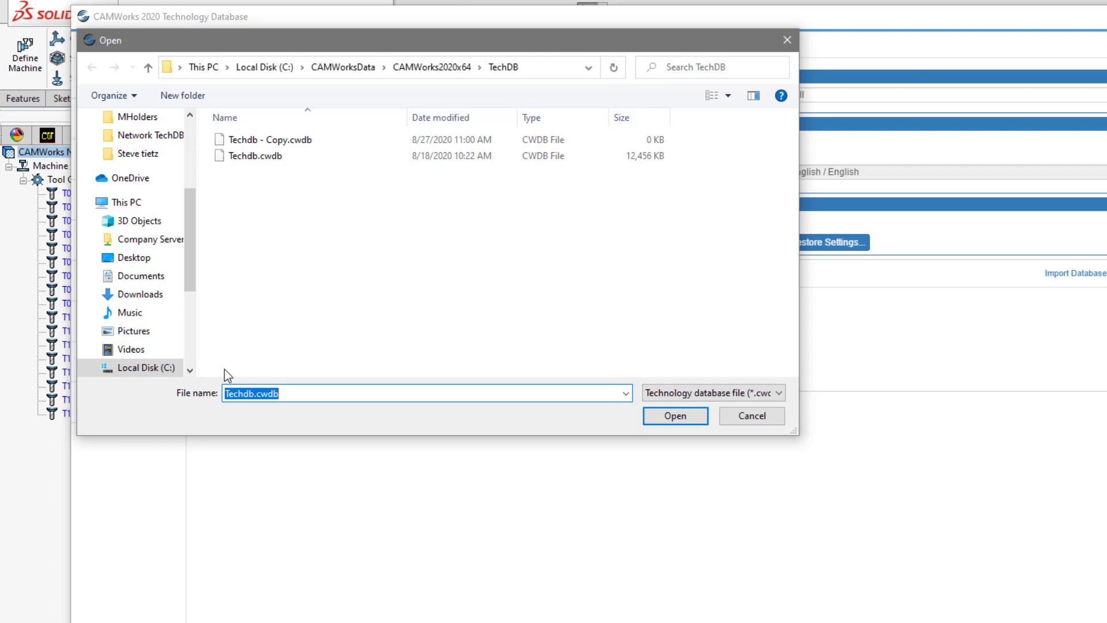
left_click(145, 368)
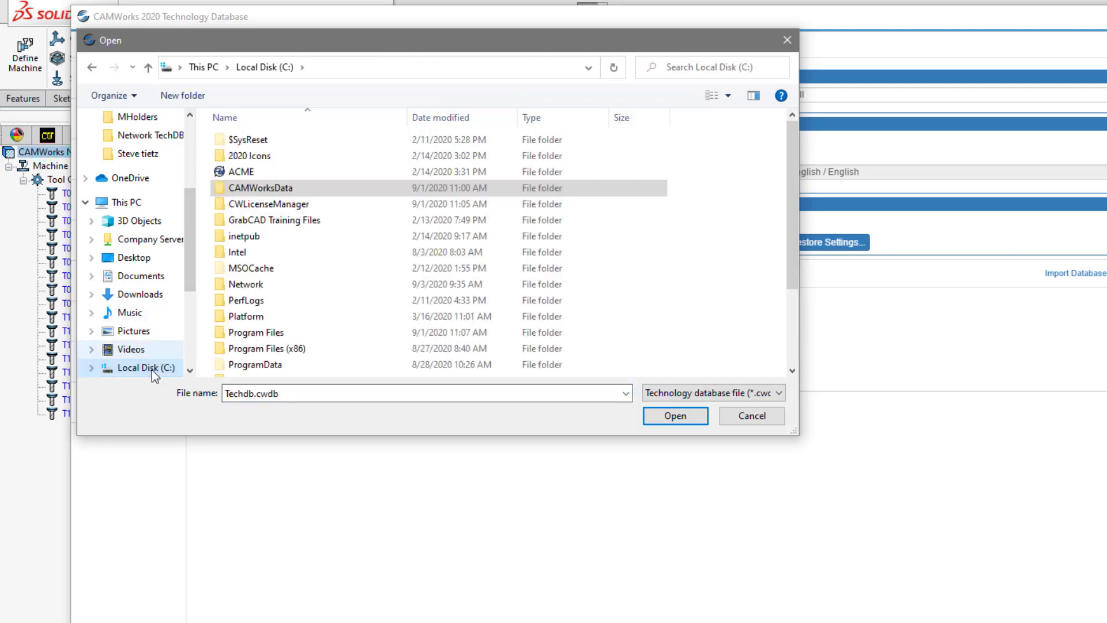
left_click(123, 202)
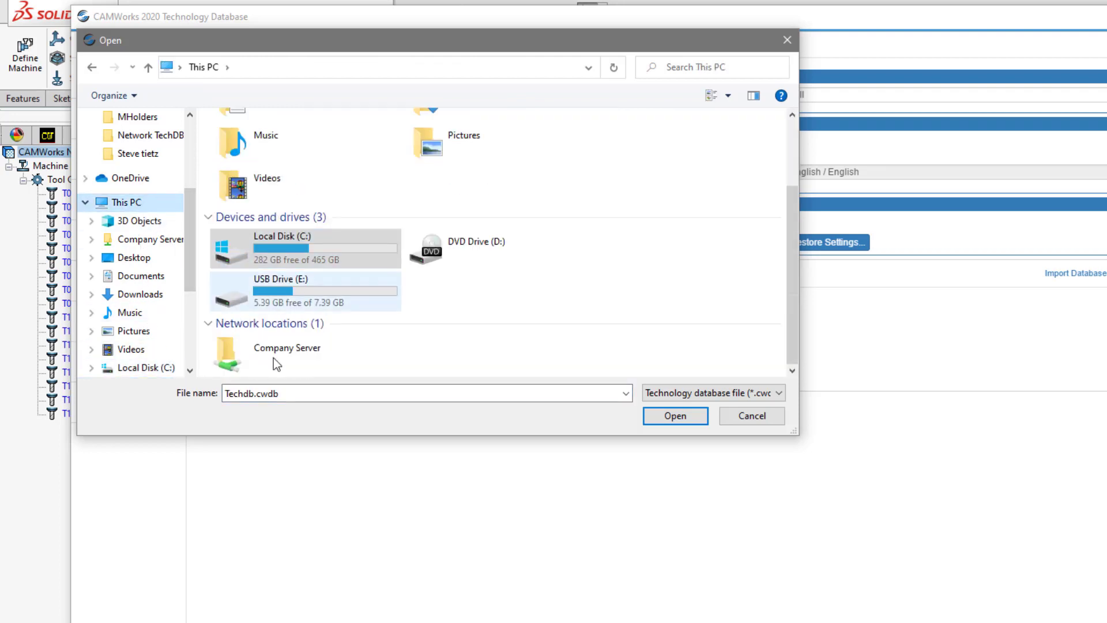
double_click(287, 347)
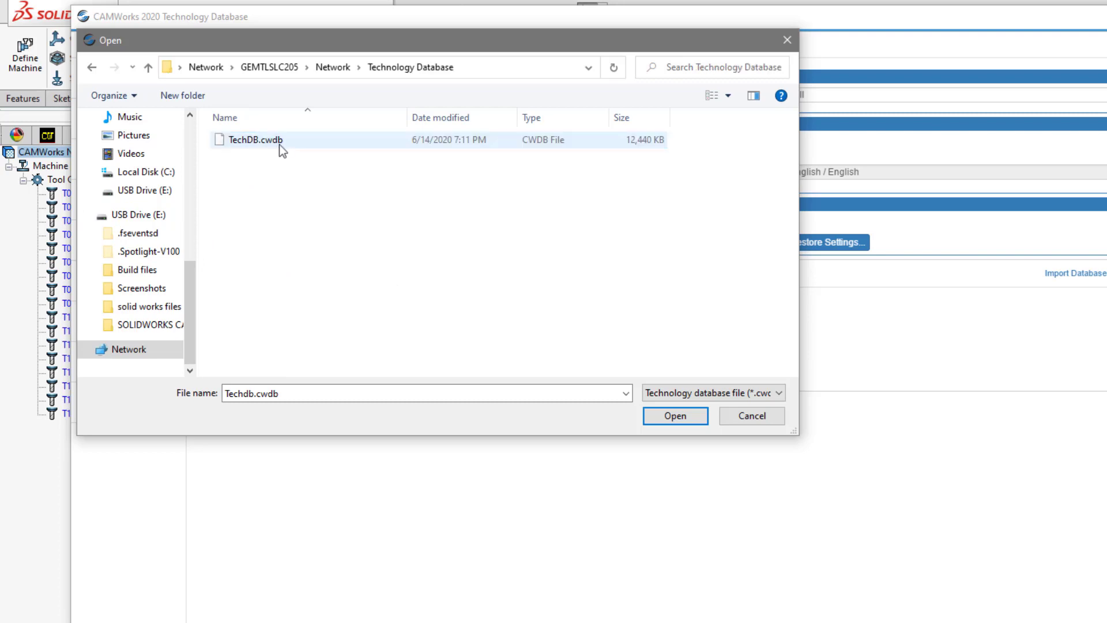
left_click(673, 417)
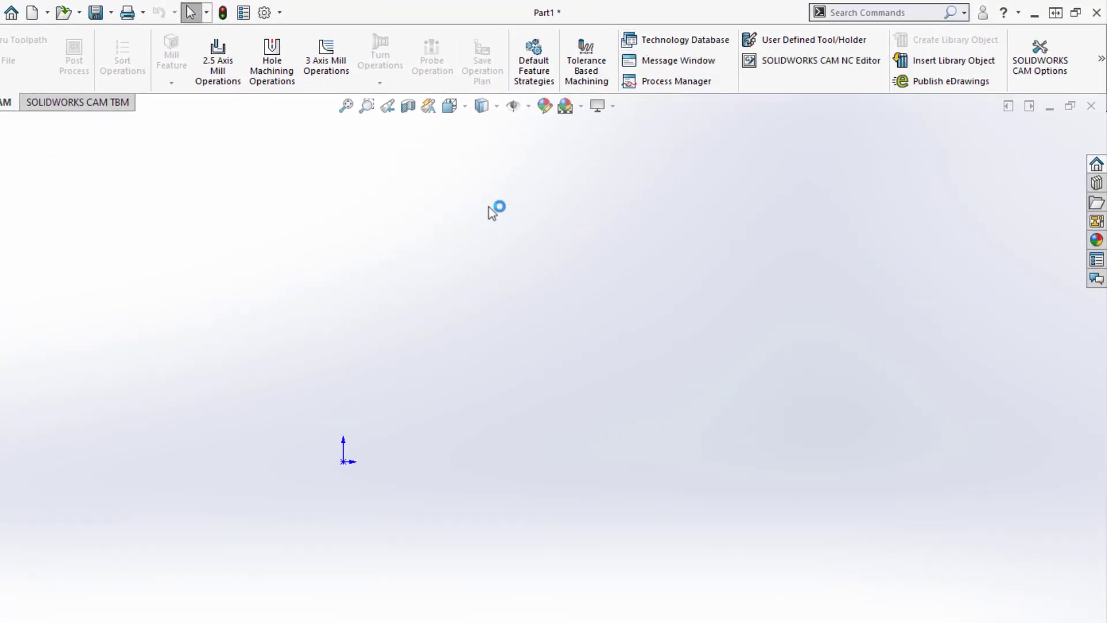
Step: Begin browsing for a new source database in SOLIDWORKS CAM Technology Database Settings
left_click(681, 39)
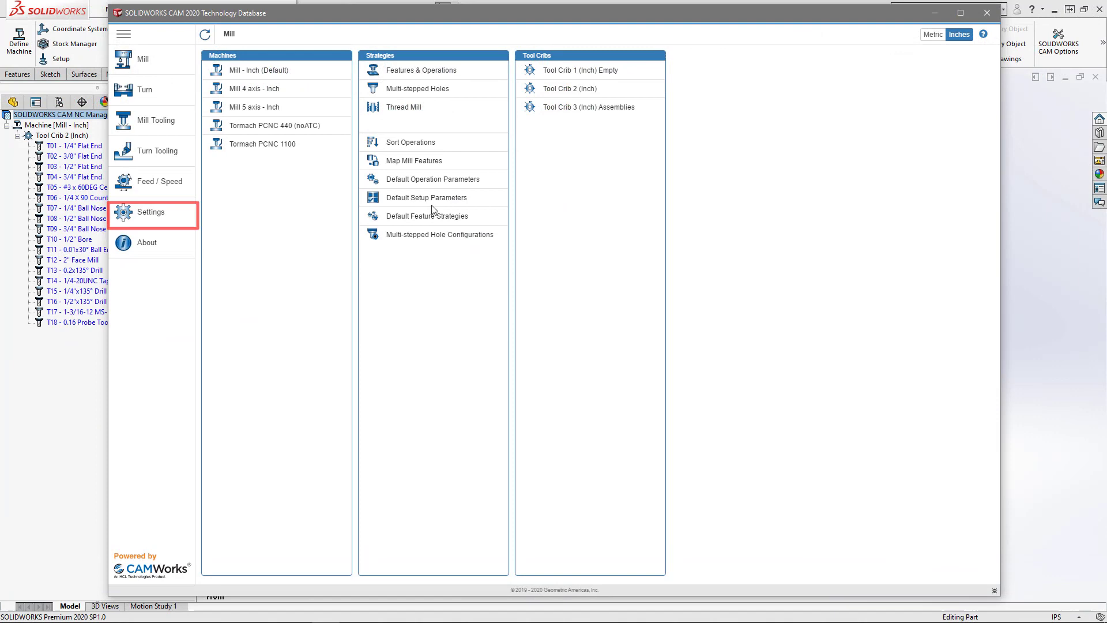
left_click(150, 212)
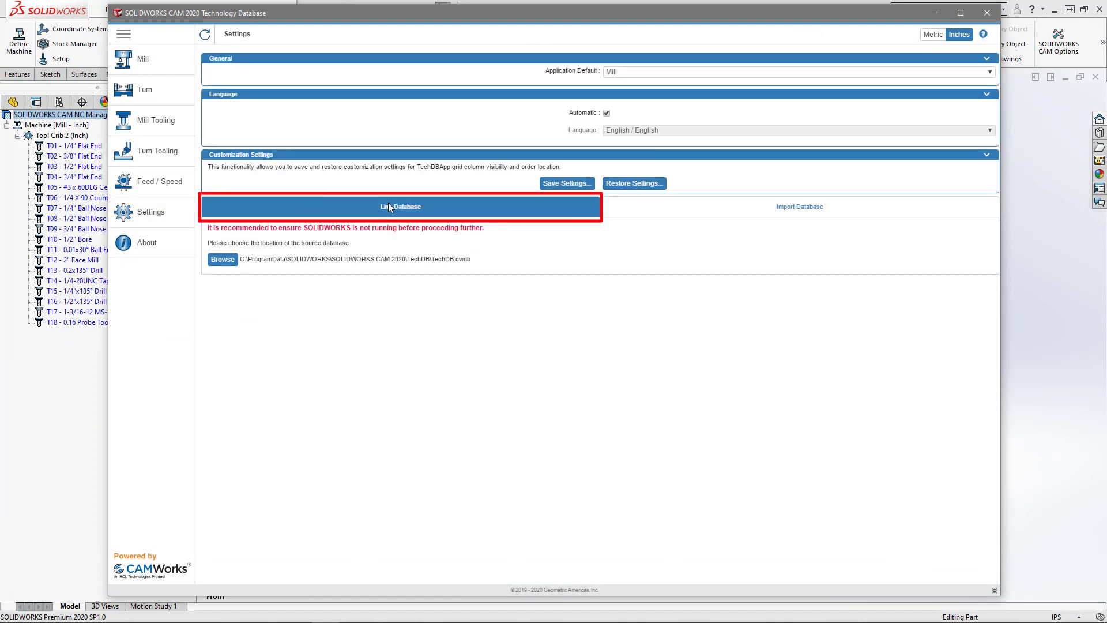
left_click(223, 260)
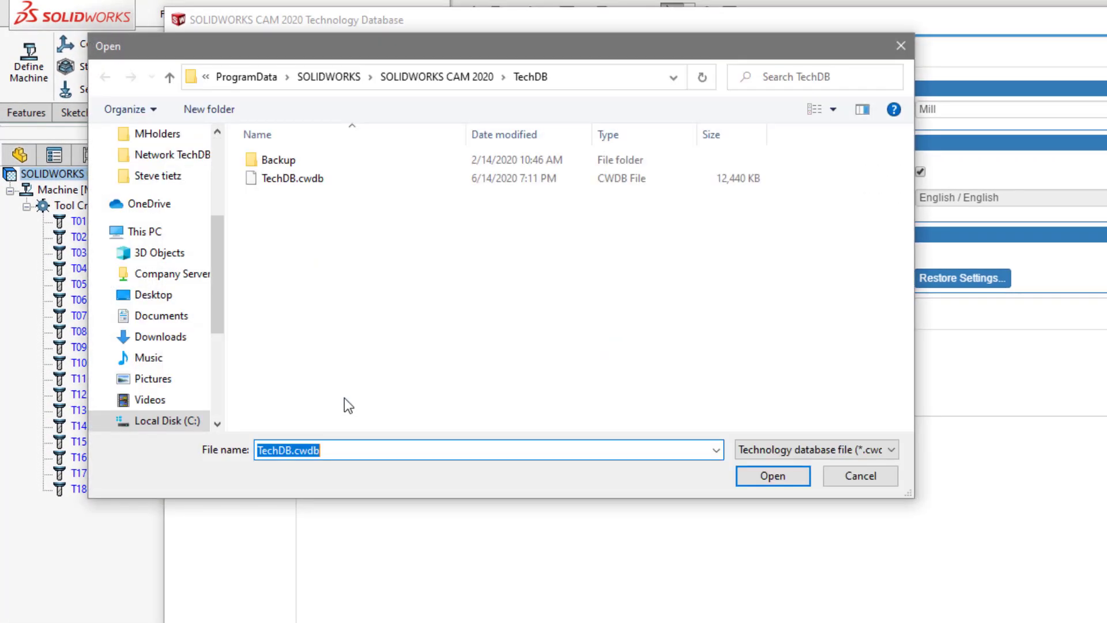
Step: Set the SOLIDWORKS CAM linked source database to the shared TechDB.cwdb on Company Server
left_click(145, 231)
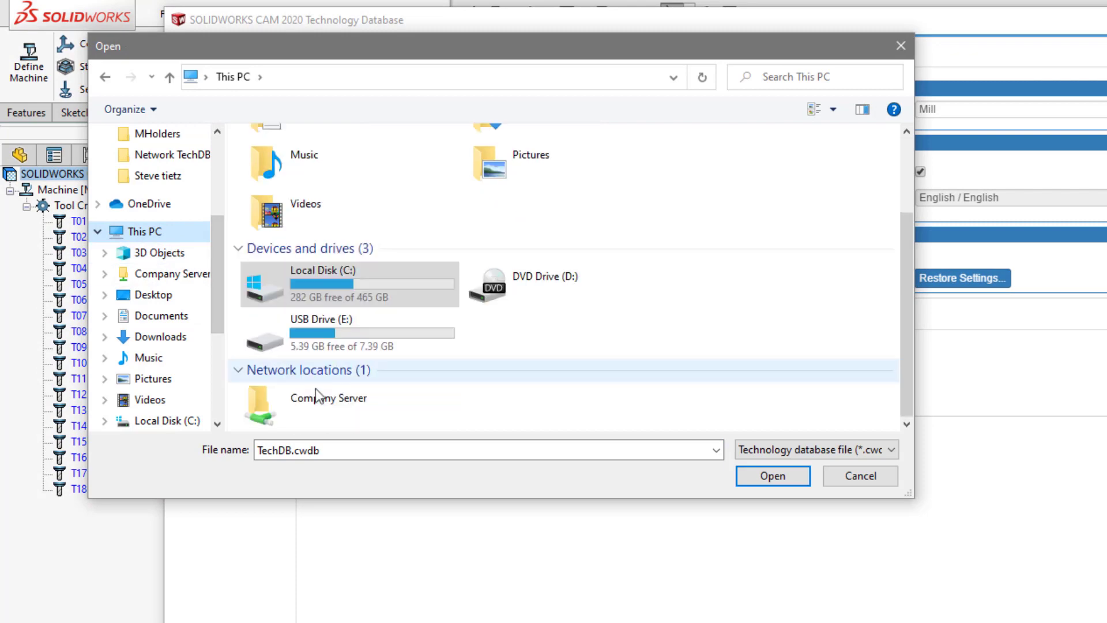
double_click(327, 397)
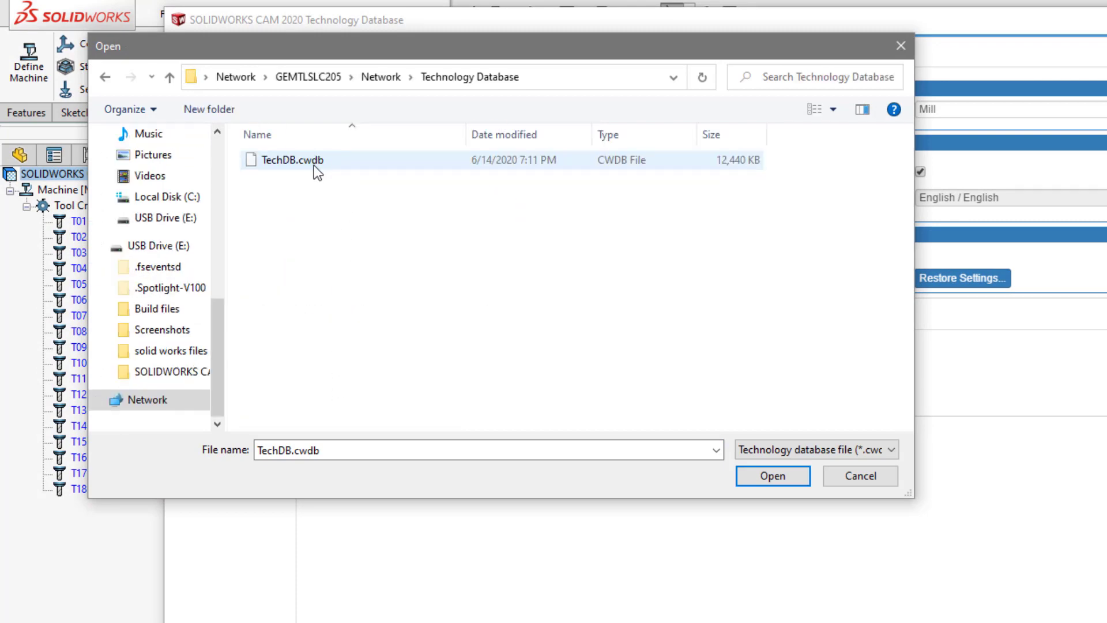
left_click(771, 475)
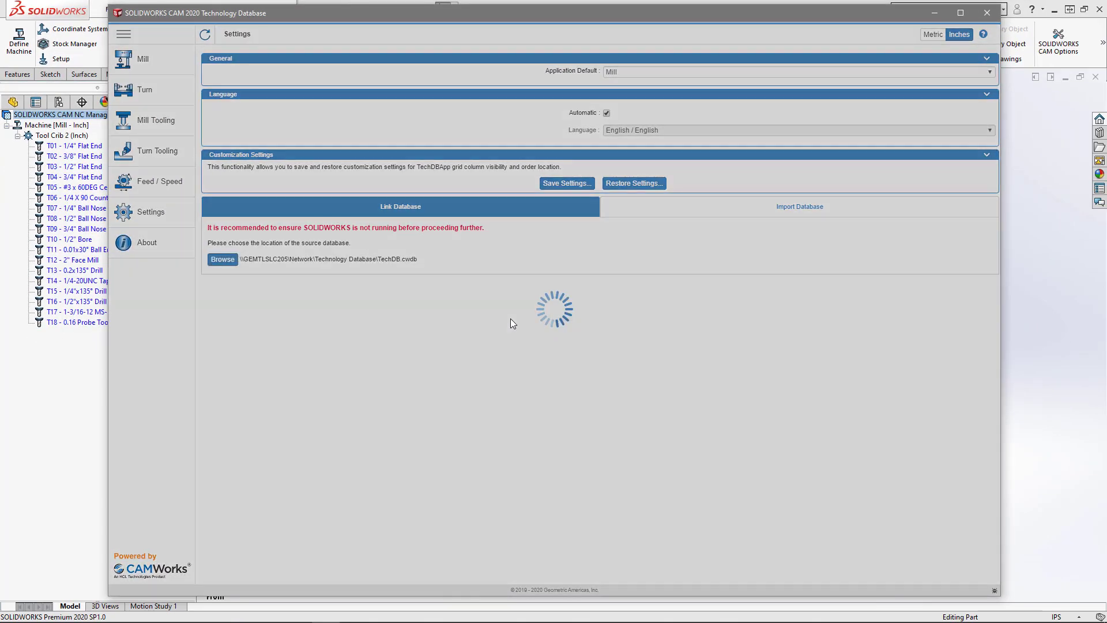